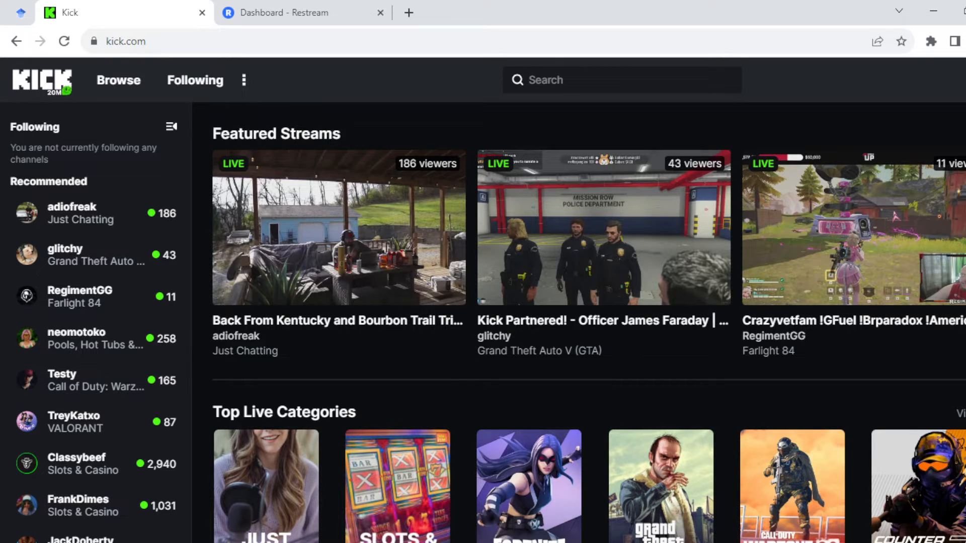
click(955, 80)
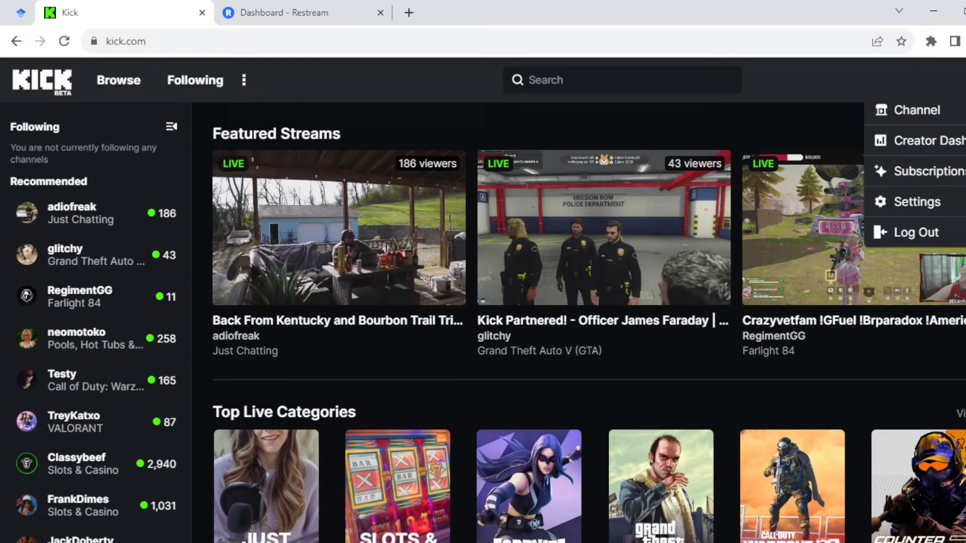
mouse_move(925, 141)
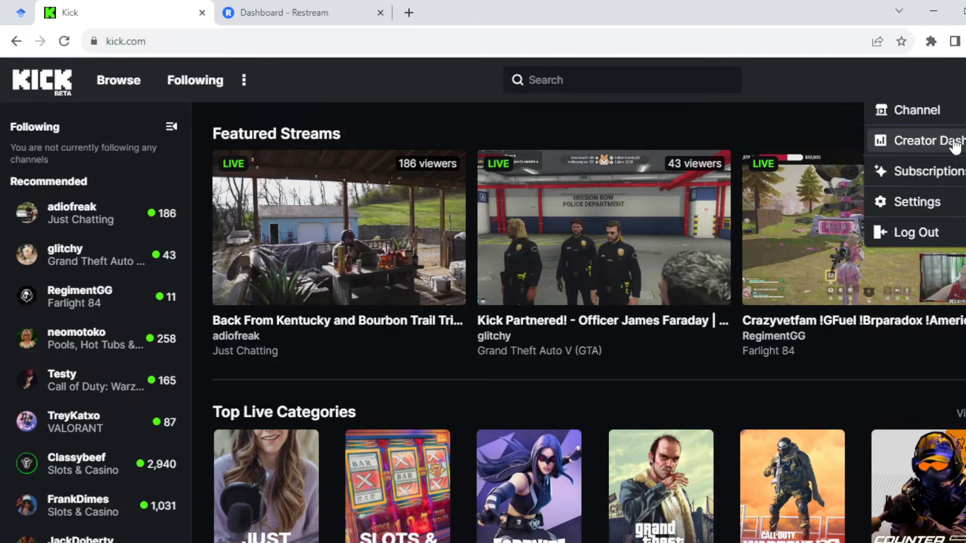
- Go to Kick's Creator Dashboard and expand its Settings section in the sidebar
click(933, 140)
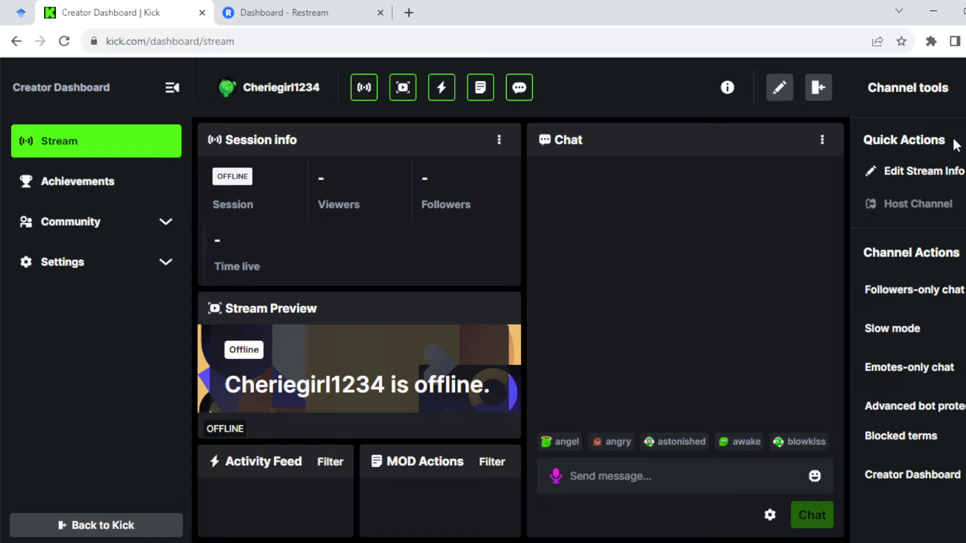
mouse_move(529, 254)
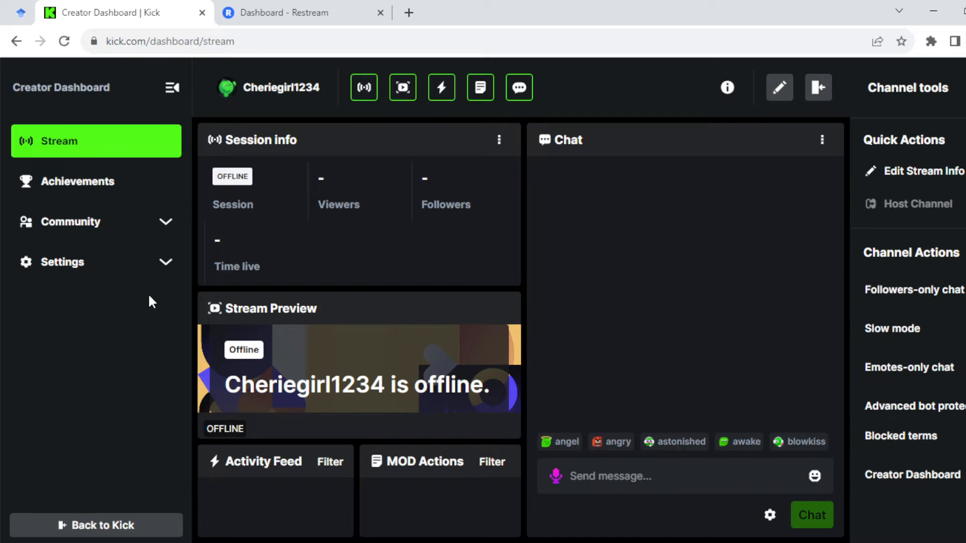
click(61, 261)
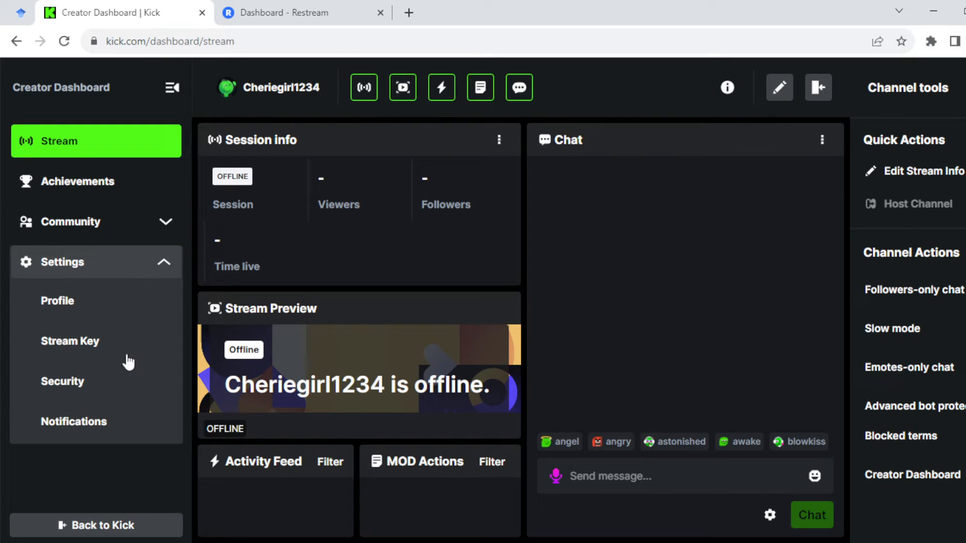
- Open Kick's Stream URL and Key page and copy the Stream URL
click(95, 341)
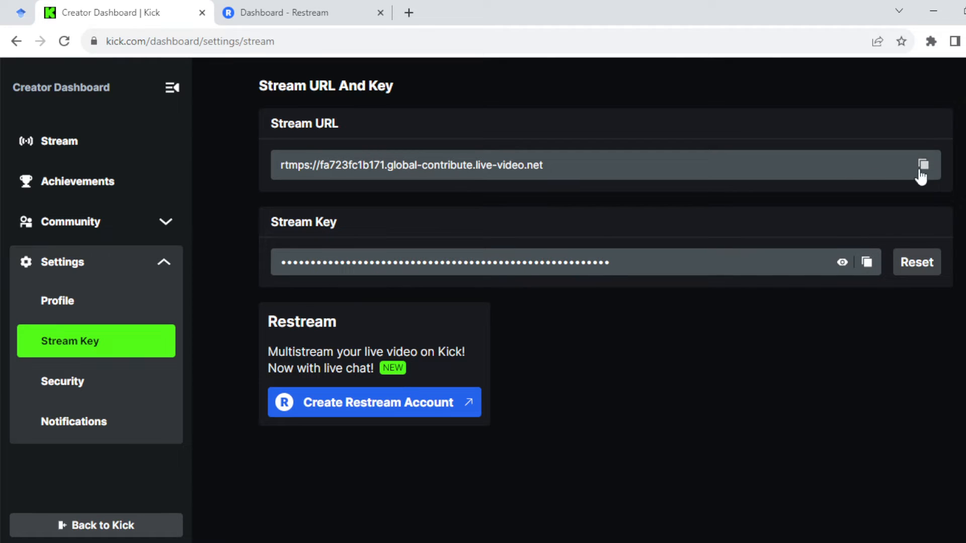
click(922, 165)
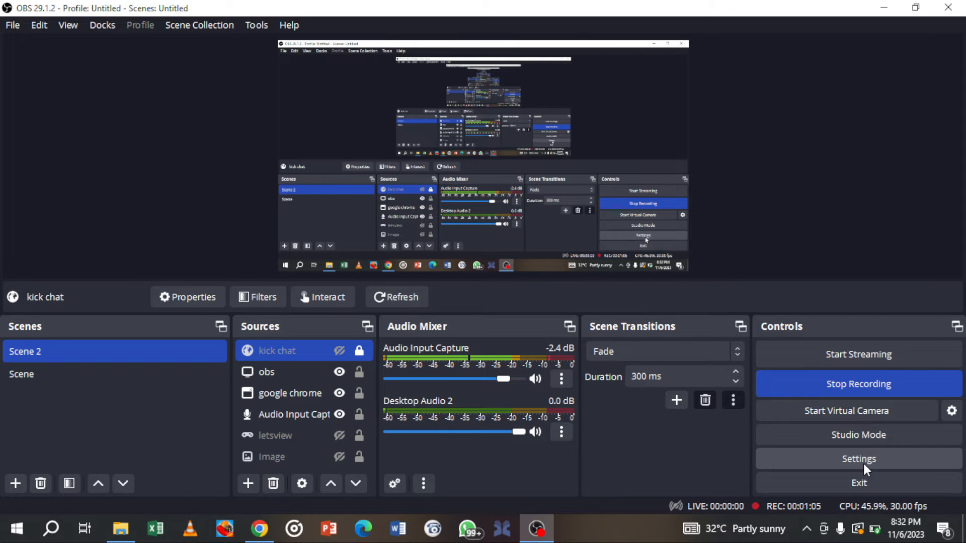
- Open OBS Studio's Settings window from the Controls dock
click(858, 459)
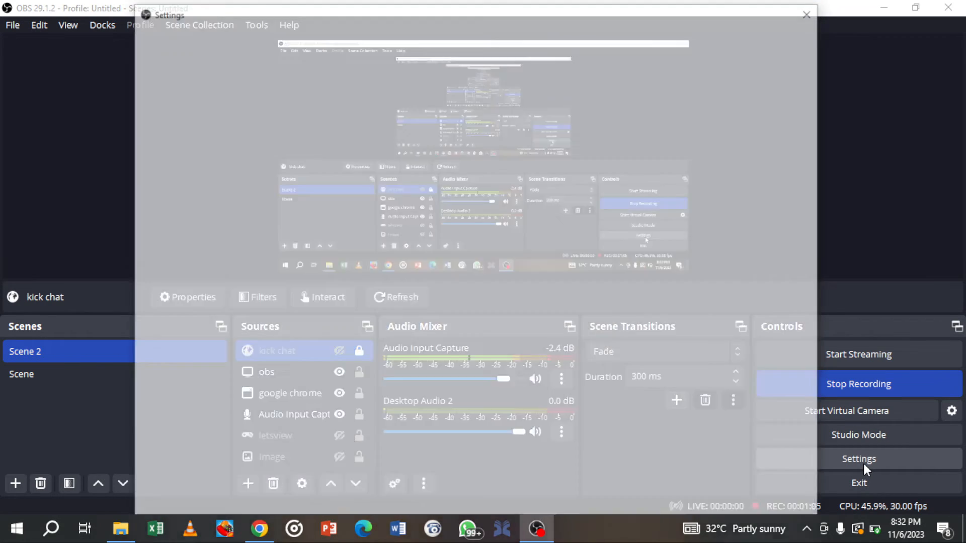
click(858, 458)
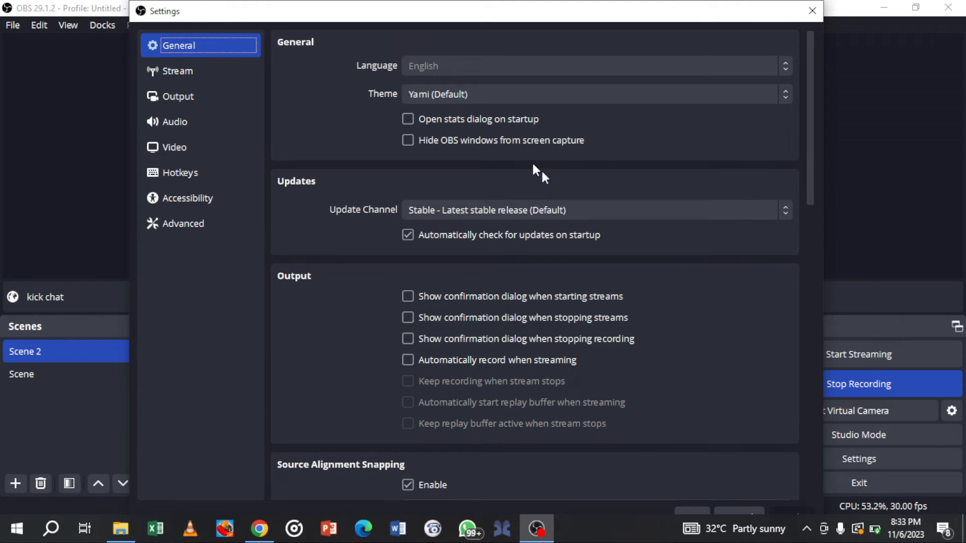
mouse_move(567, 166)
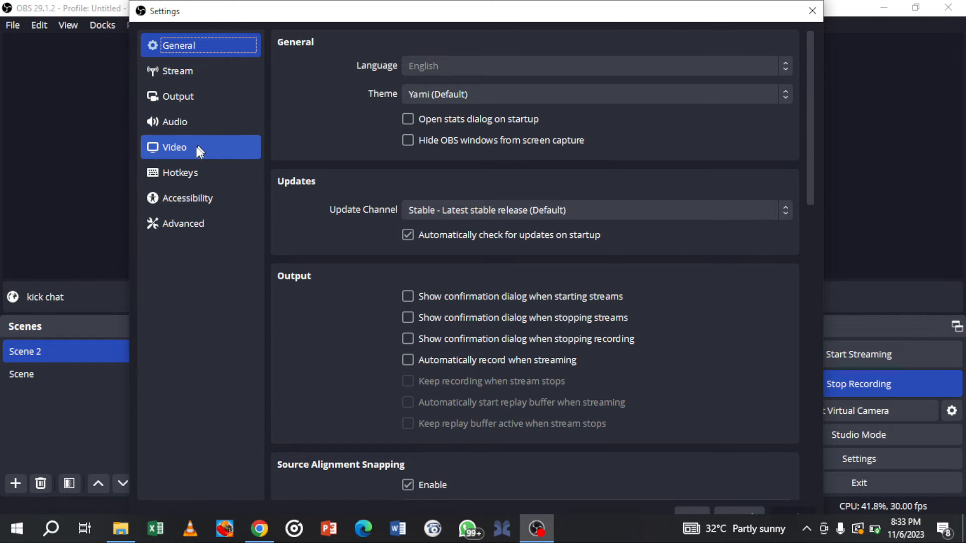
mouse_move(222, 158)
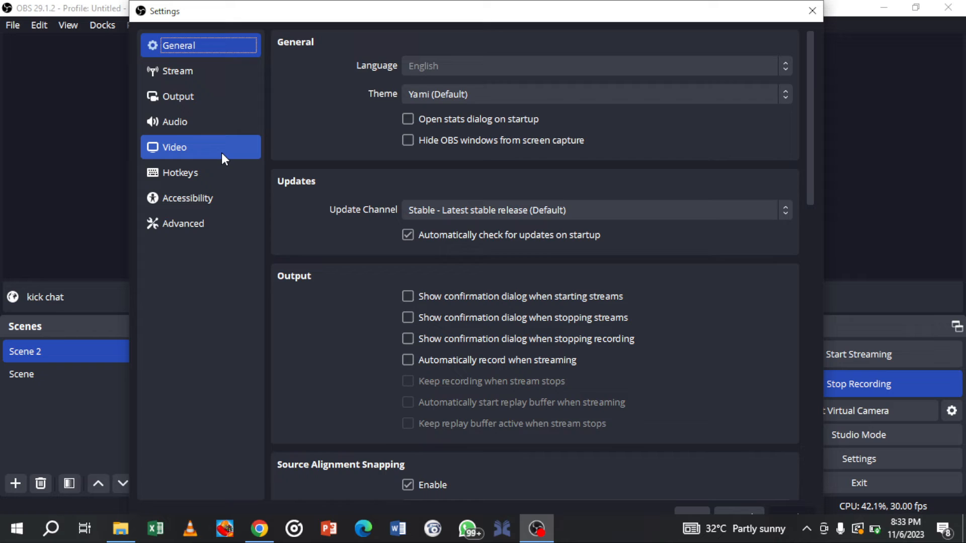
- View the Video settings page showing 1920x1080 resolutions at 30 FPS
click(174, 146)
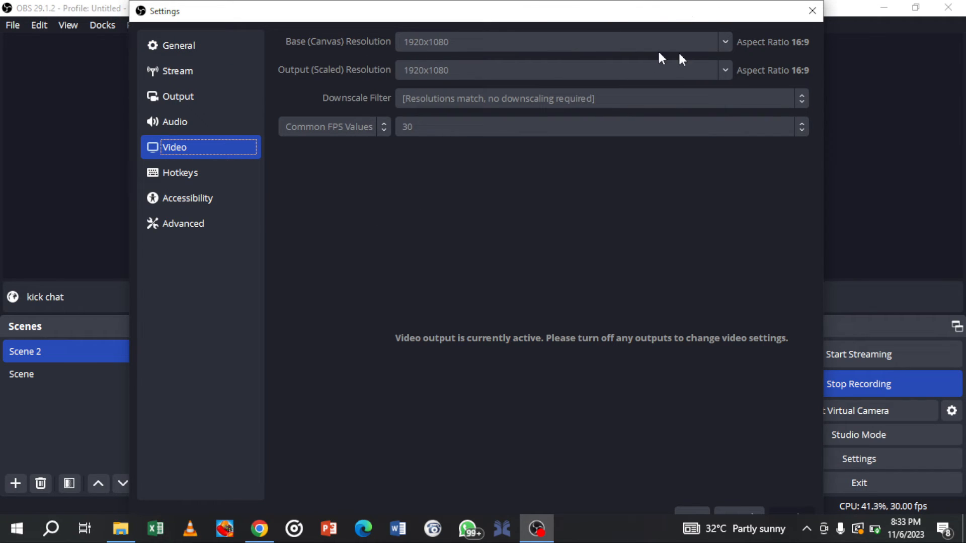
mouse_move(424, 58)
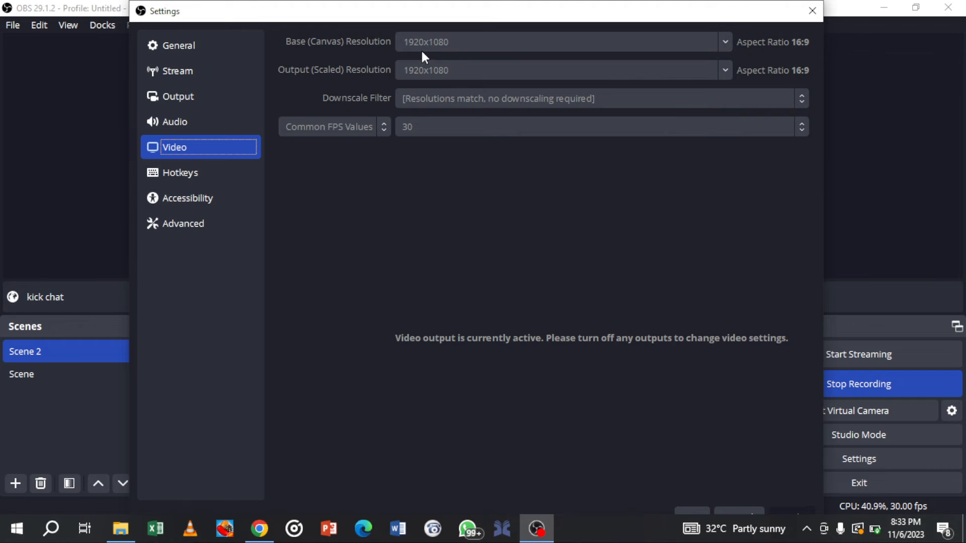
mouse_move(449, 53)
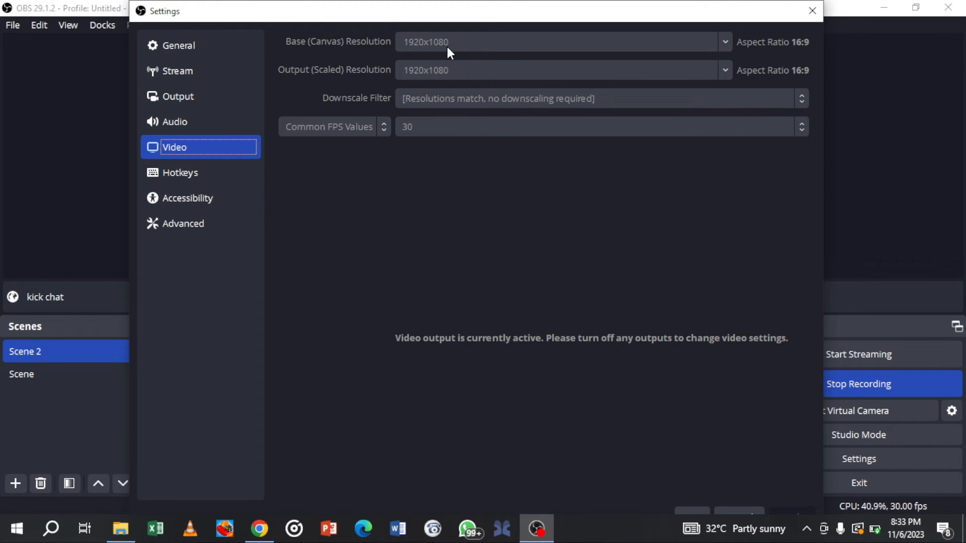
mouse_move(556, 74)
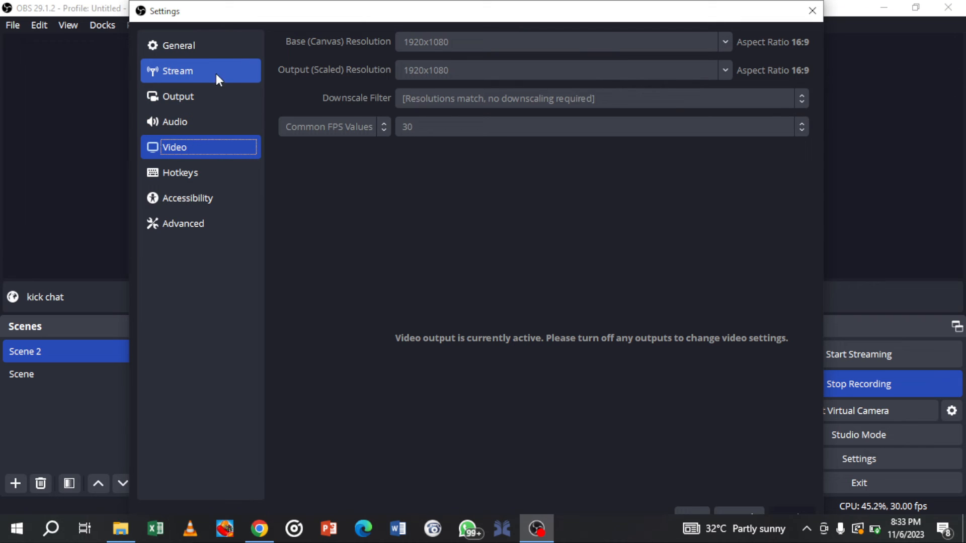
- On the Stream page, set the service to Custom and focus the Stream Key field
click(177, 71)
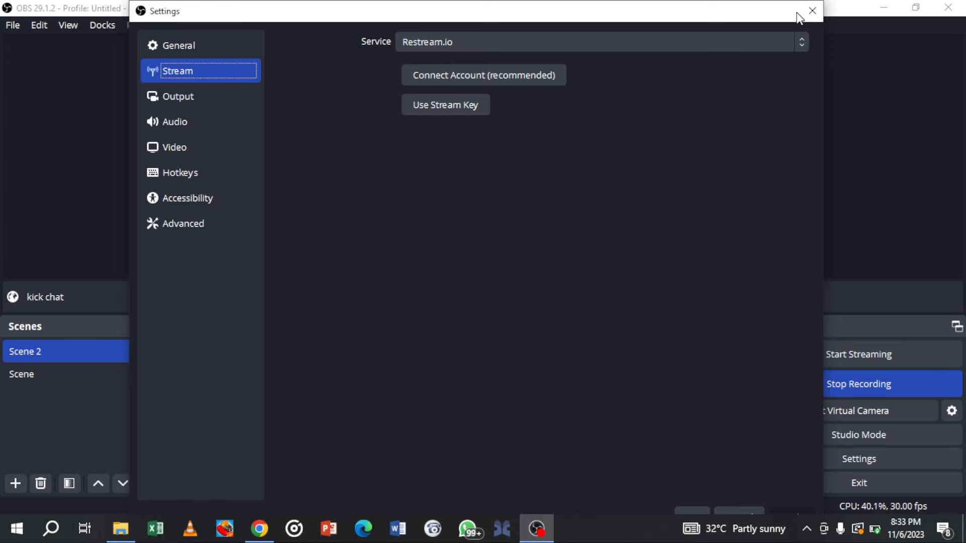
click(601, 42)
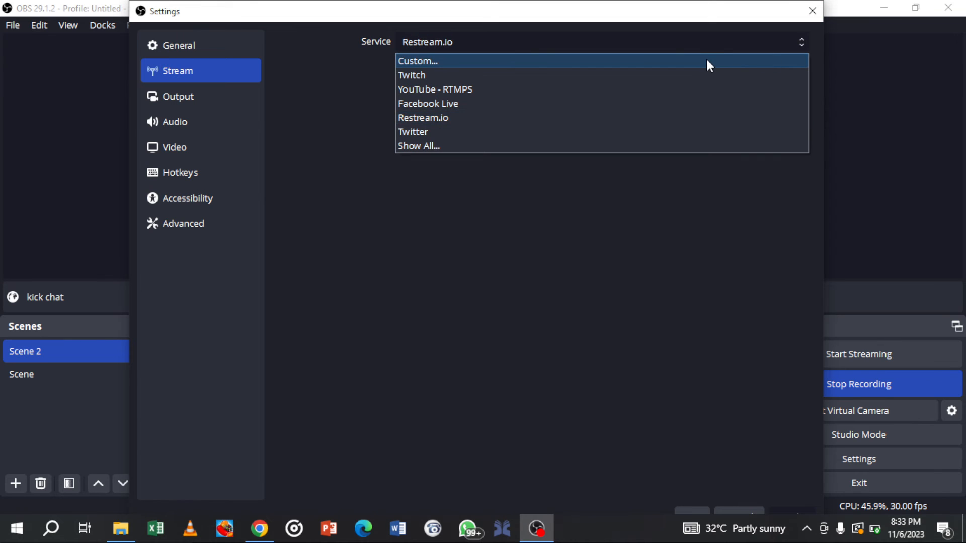
click(424, 117)
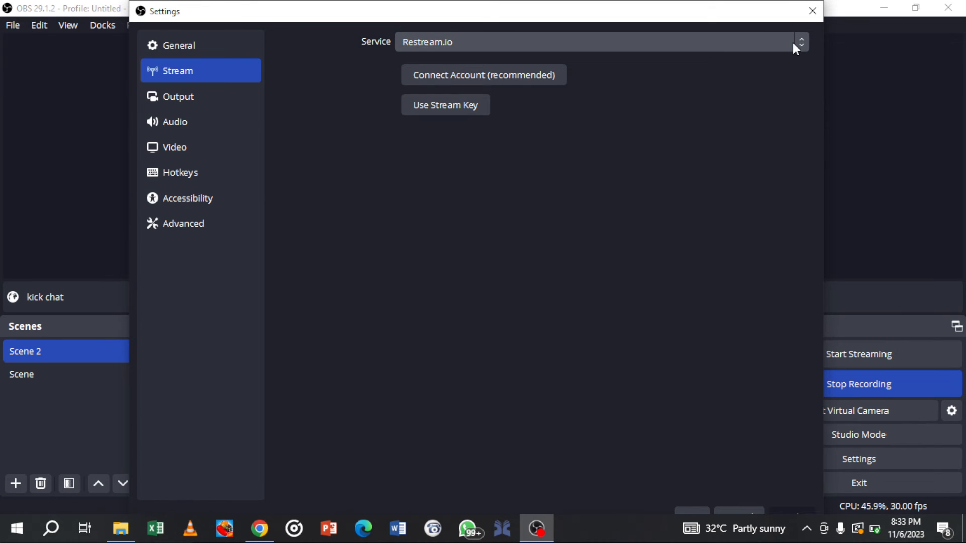
click(801, 42)
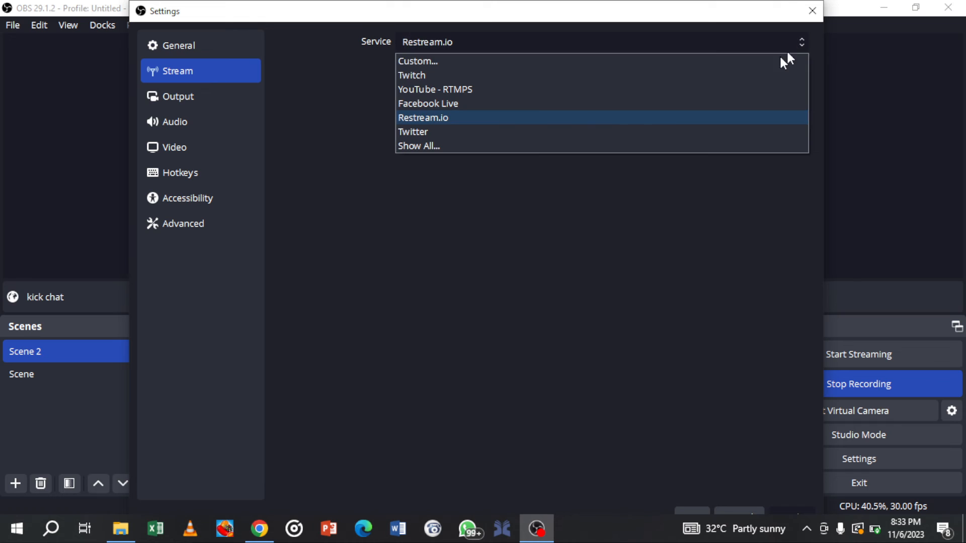
click(418, 60)
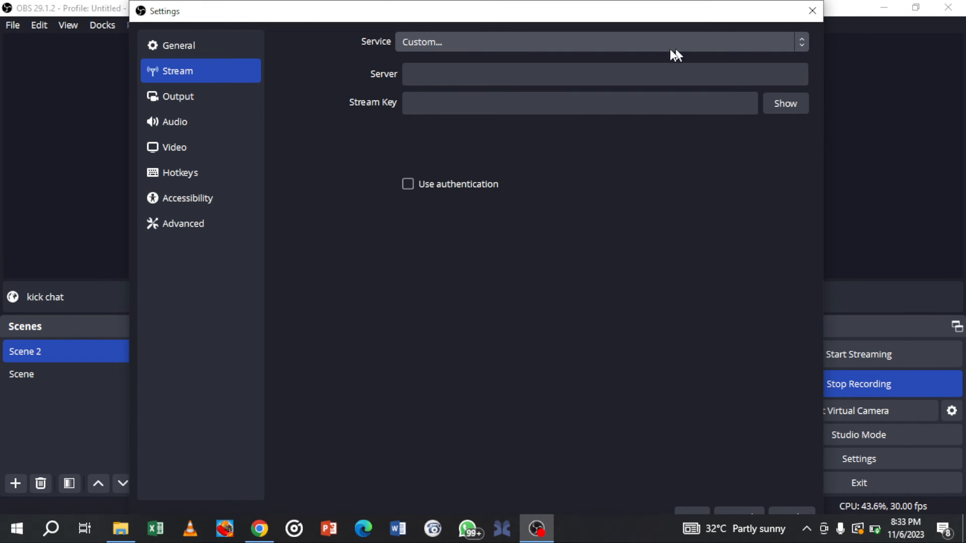
click(579, 103)
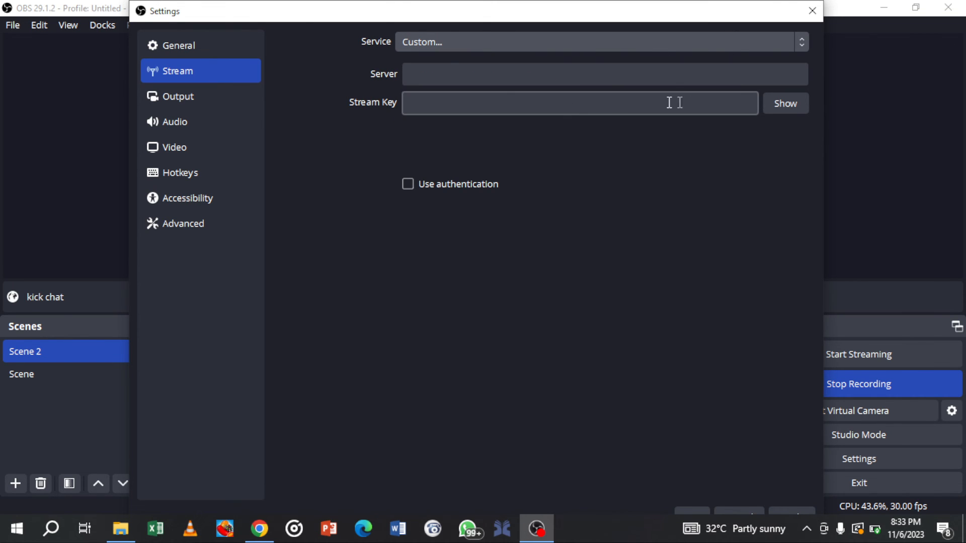